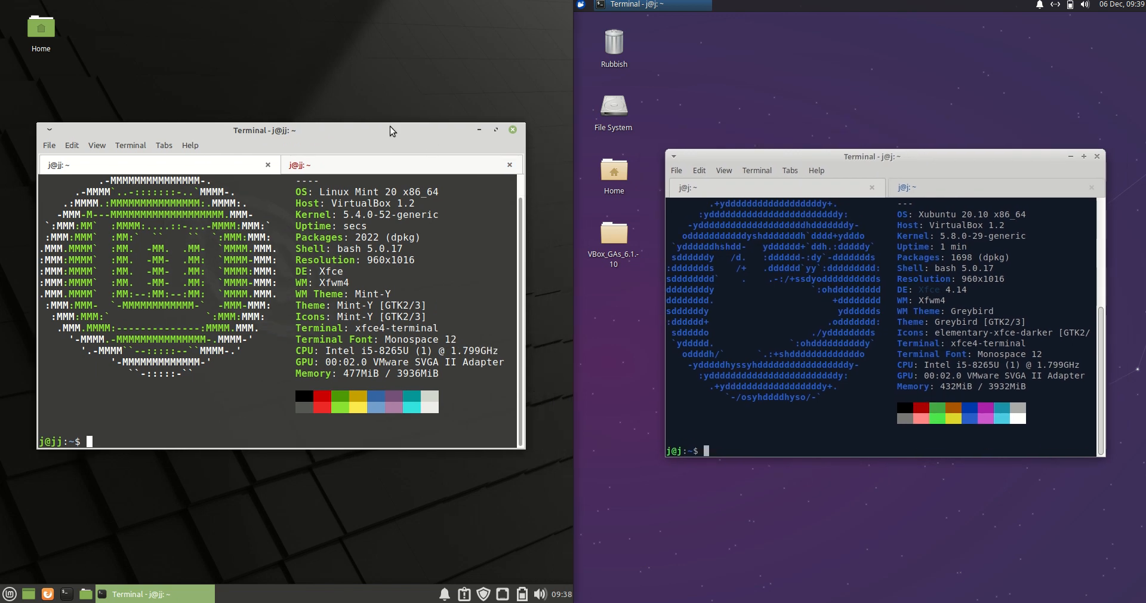
pyautogui.moveTo(407, 108)
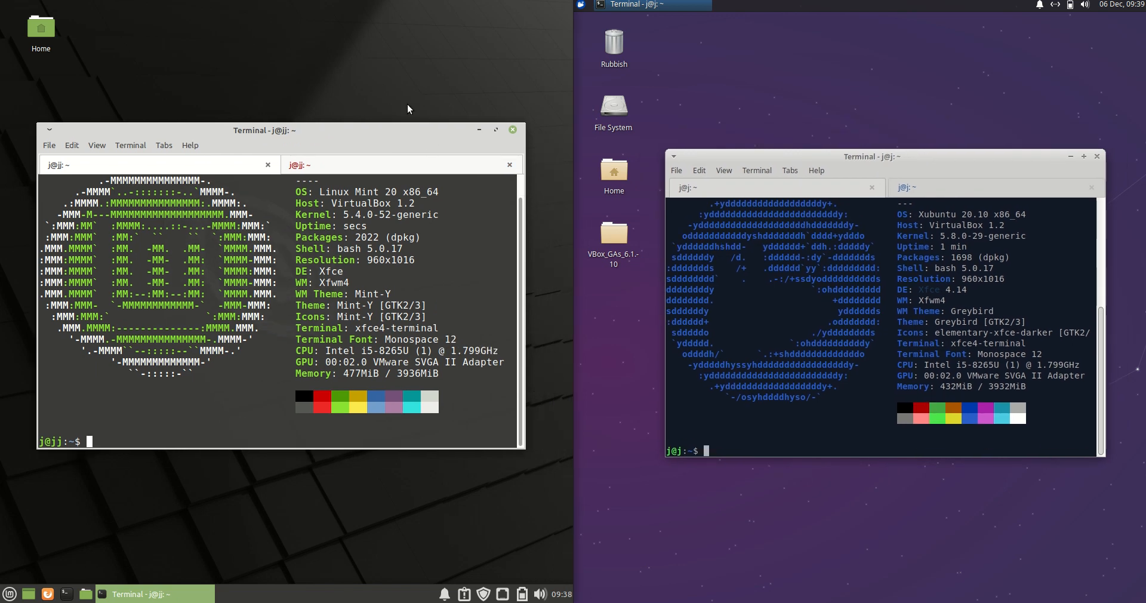
pyautogui.moveTo(380, 126)
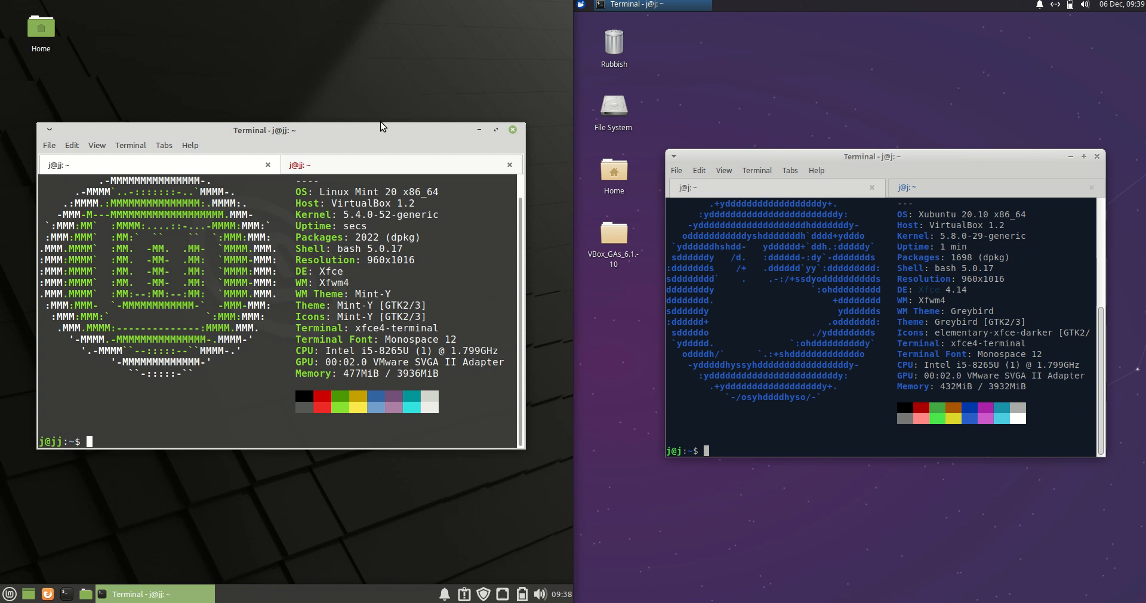
pyautogui.moveTo(368, 189)
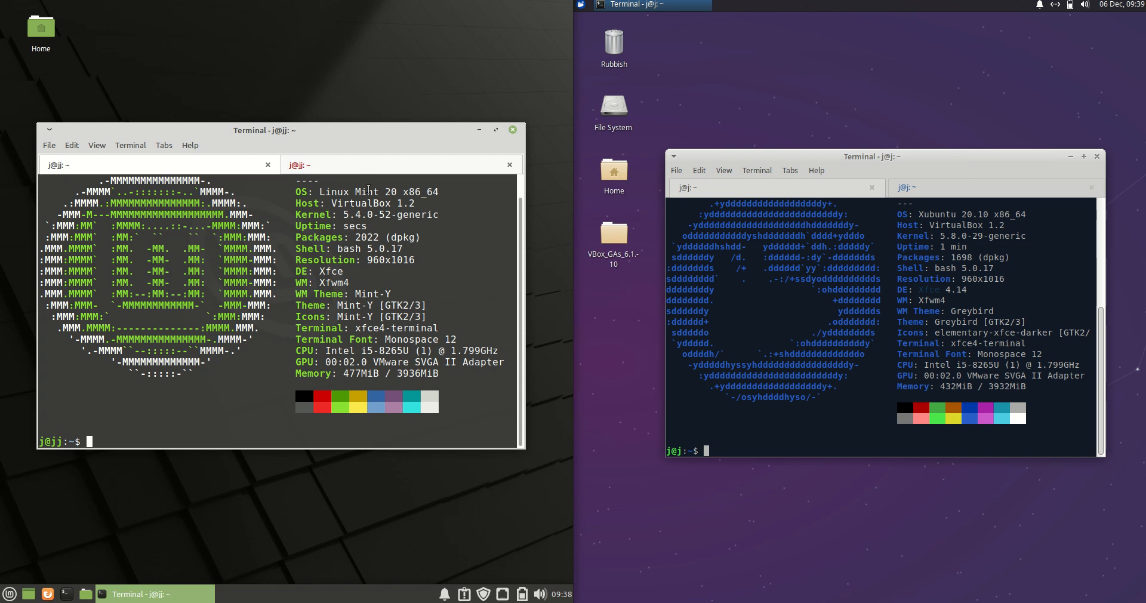
# - Highlight 'Xfce' in the terminal, then open the Linux Mint and Xubuntu application menus
pyautogui.doubleClick(330, 271)
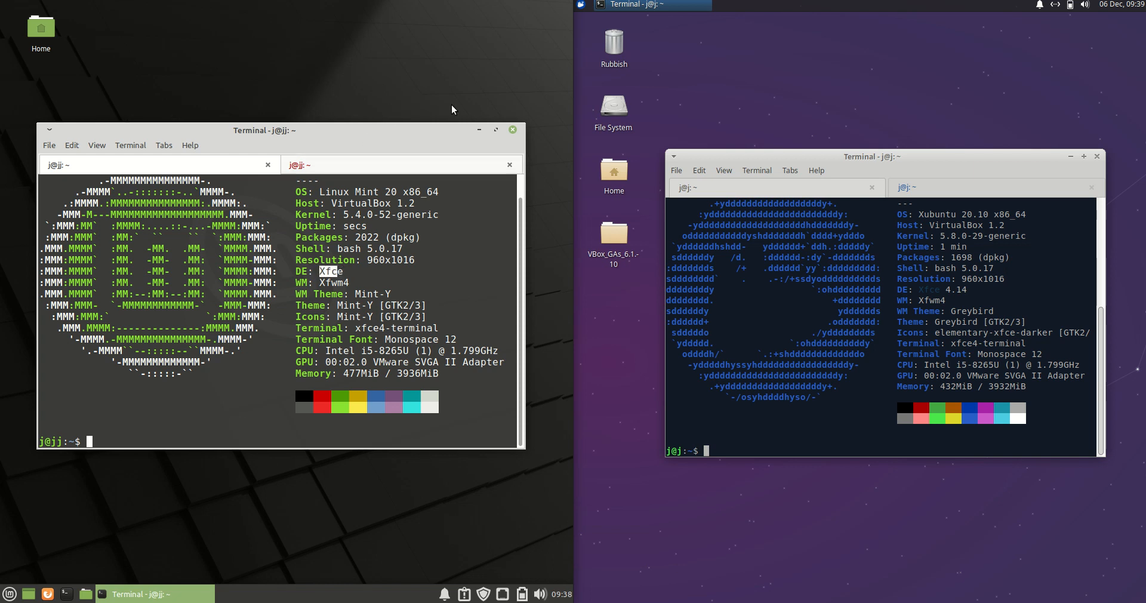
pyautogui.click(8, 593)
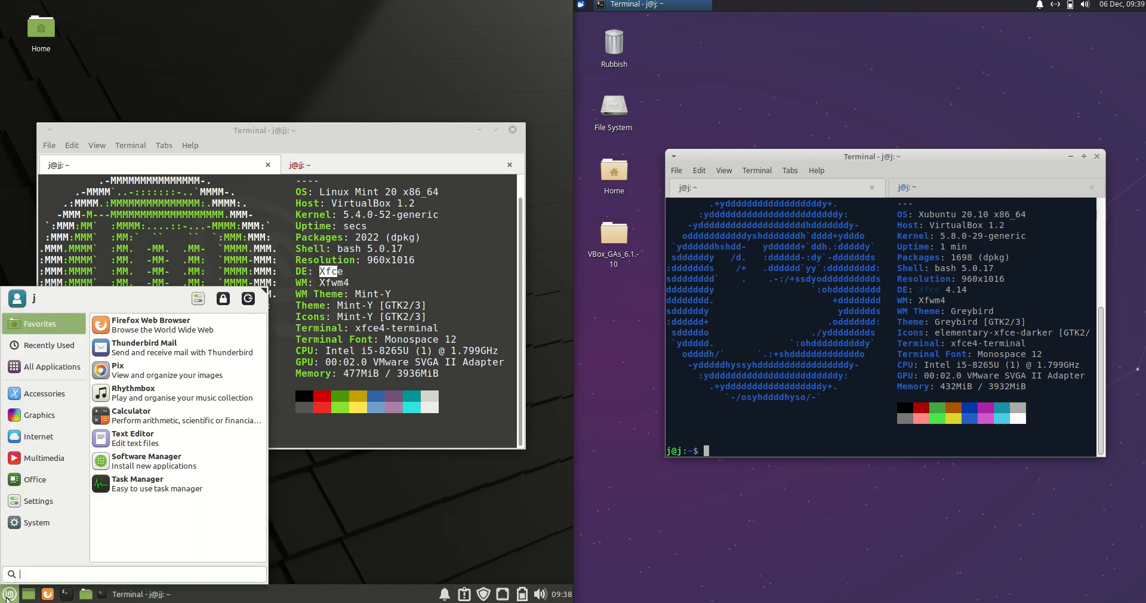
pyautogui.click(581, 5)
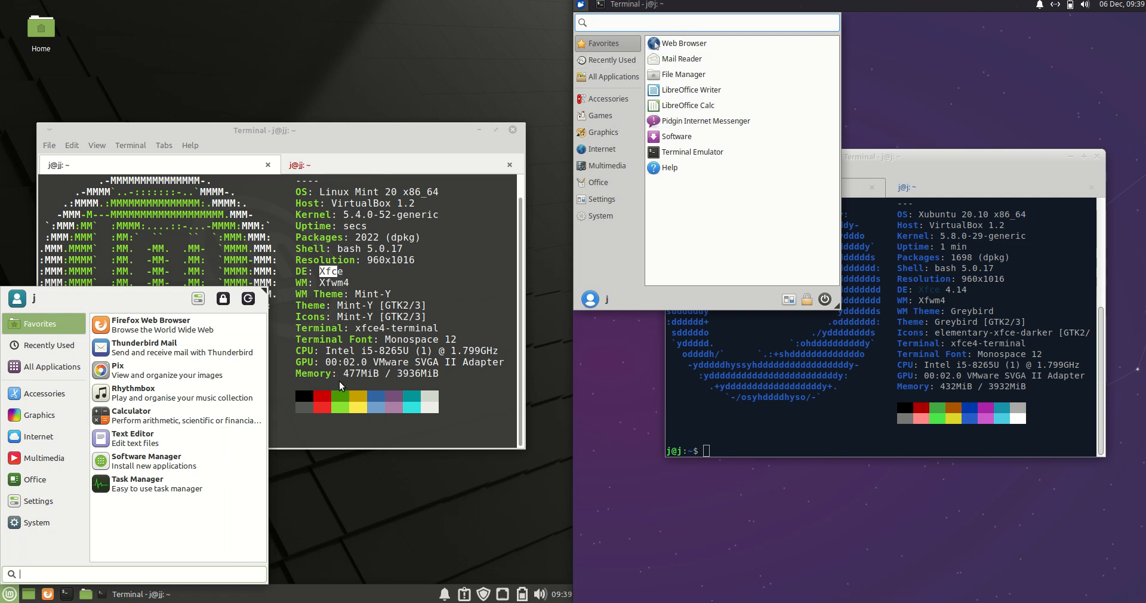
pyautogui.moveTo(581, 284)
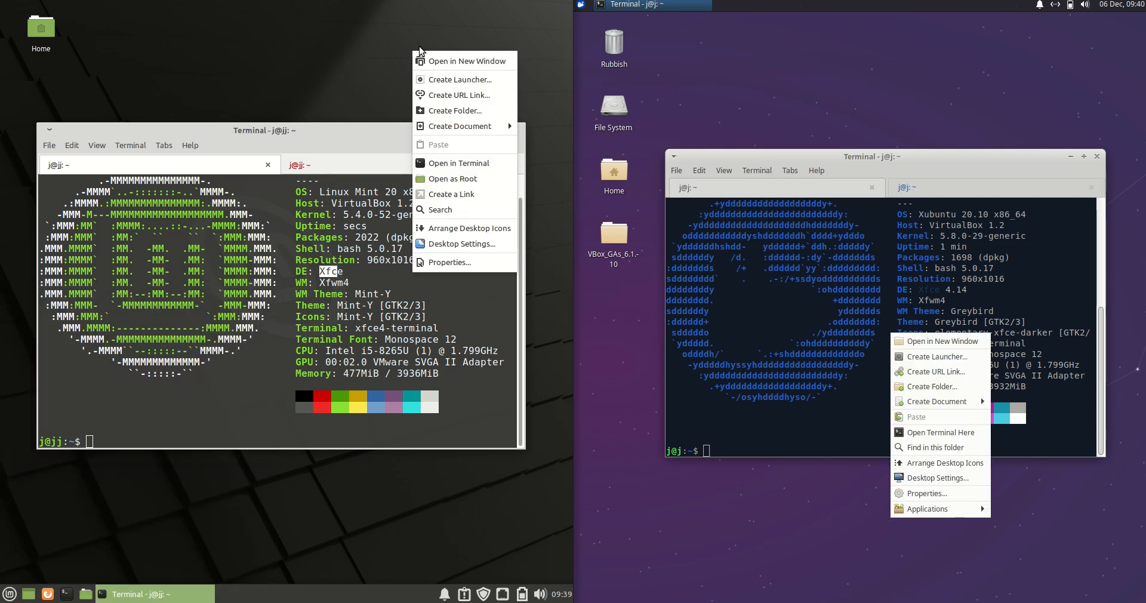
pyautogui.moveTo(351, 53)
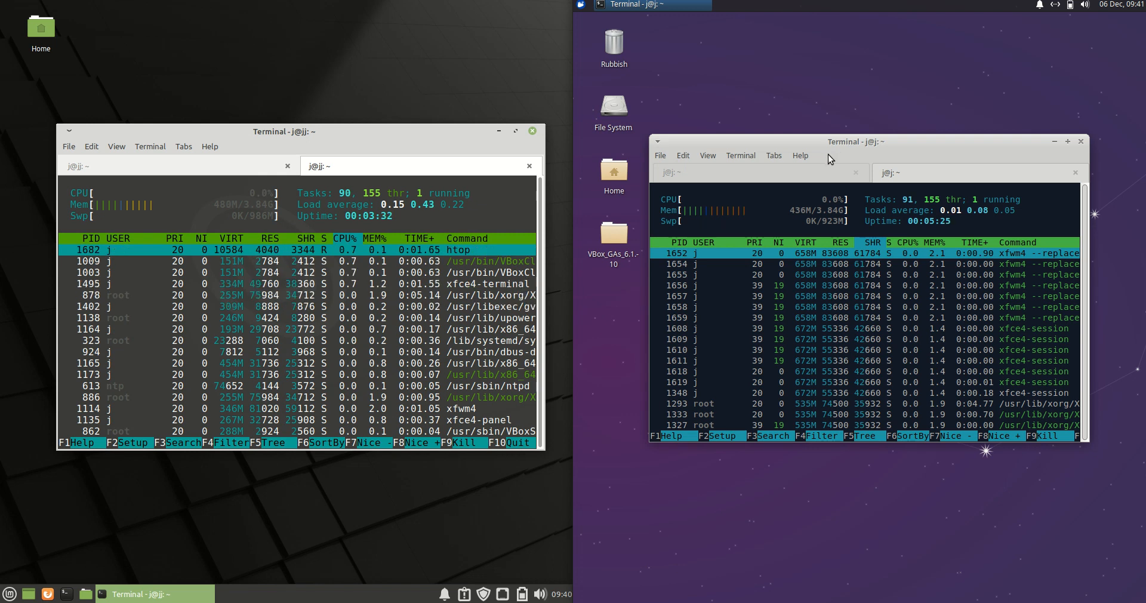
# - Drag across the Xubuntu terminal while comparing the htop memory readouts
pyautogui.moveTo(829, 141); pyautogui.dragTo(848, 152)
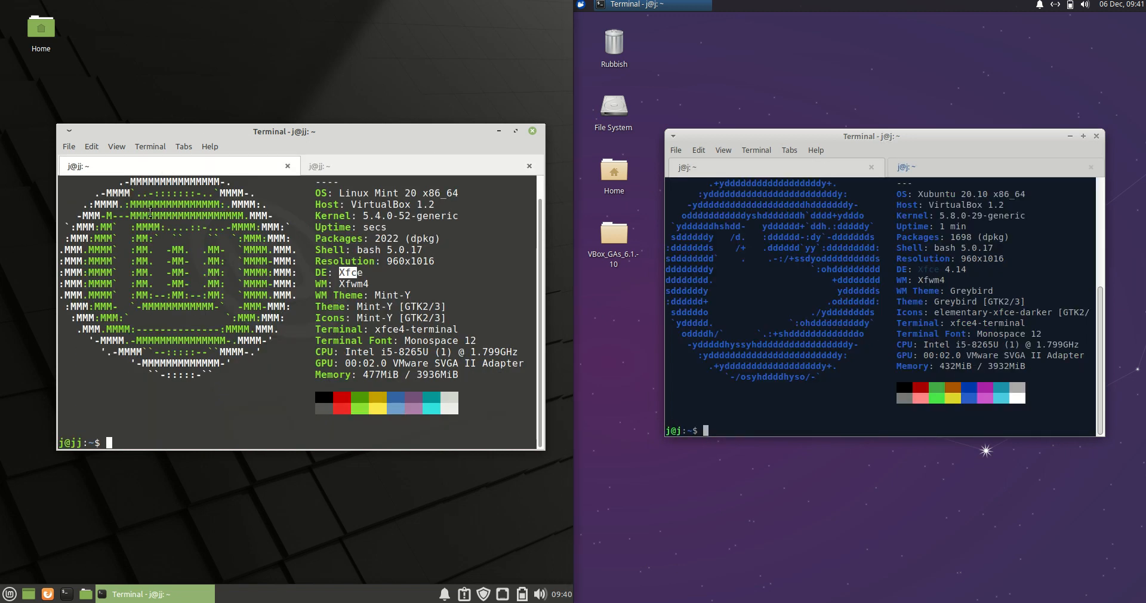
pyautogui.moveTo(300, 113)
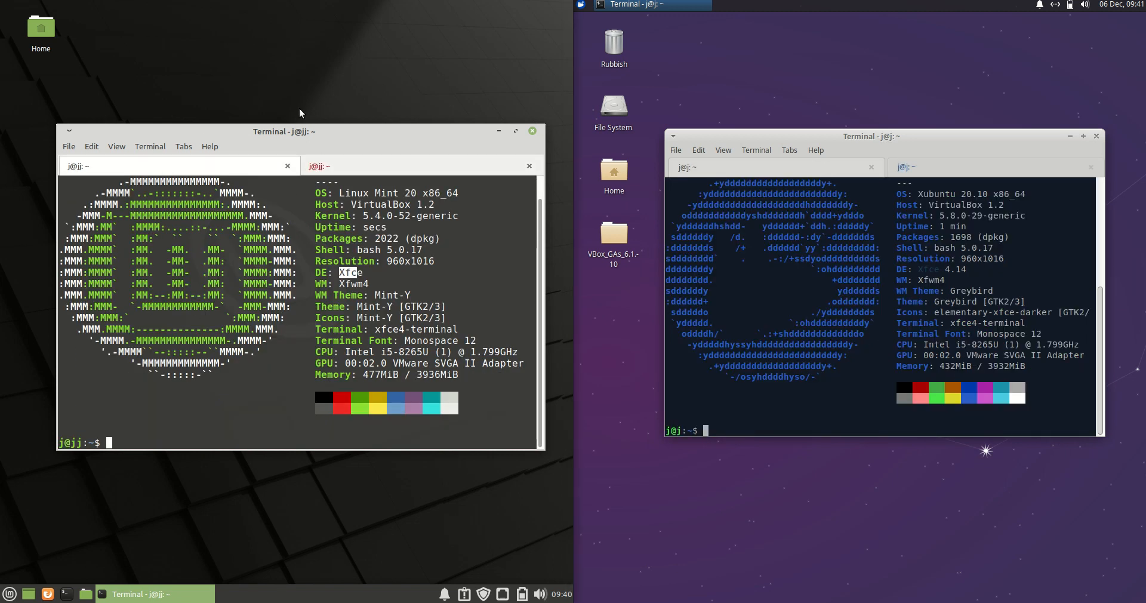
pyautogui.moveTo(638, 368)
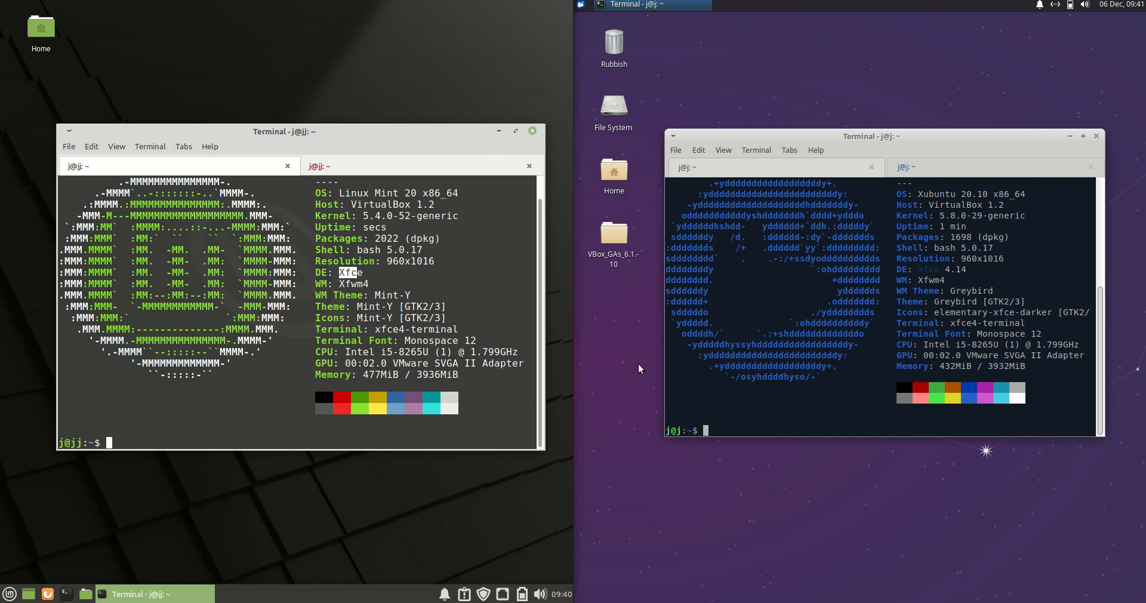
pyautogui.moveTo(836, 130)
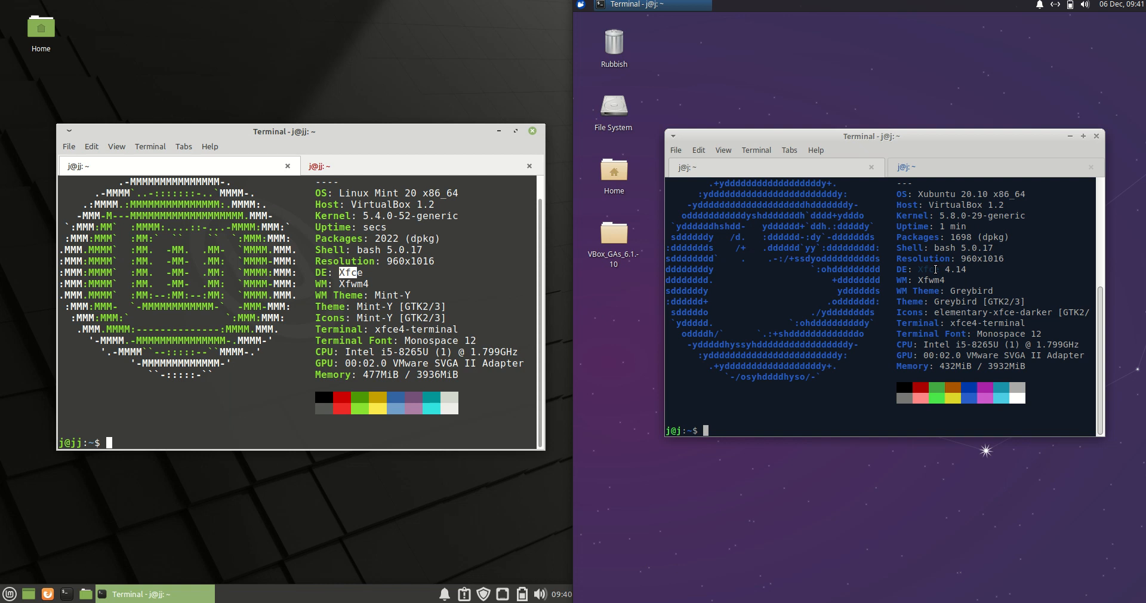
pyautogui.moveTo(908, 304)
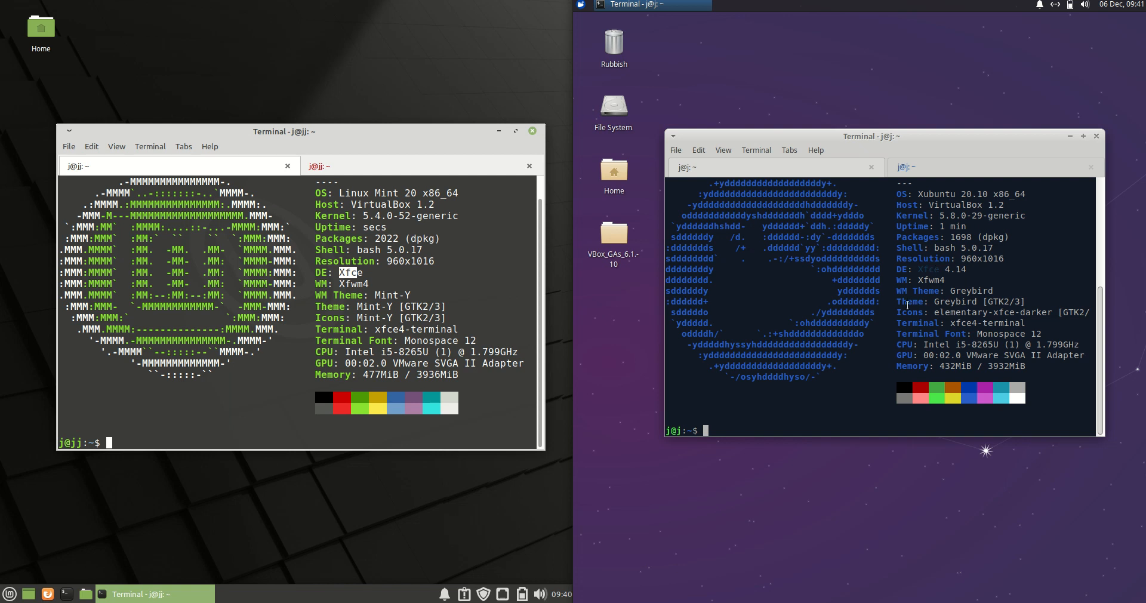